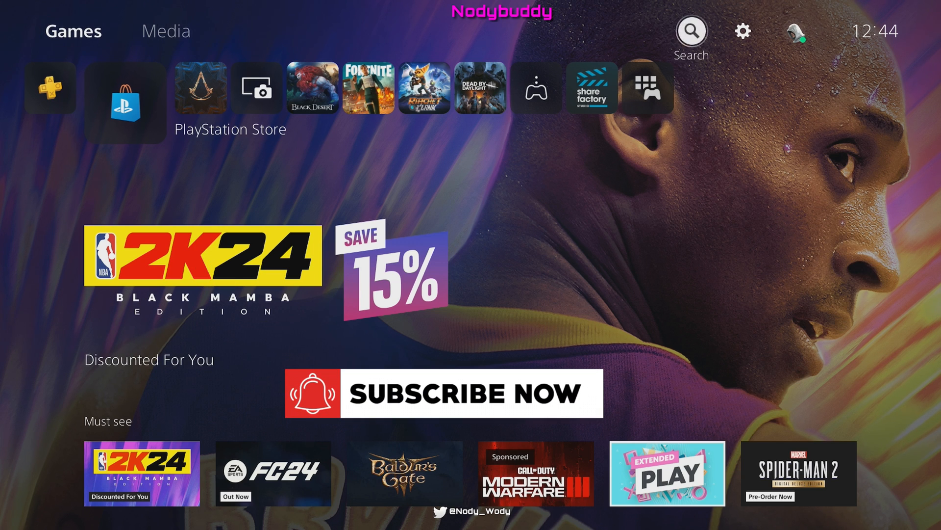
Step: Go to Settings from the home screen and scroll toward Accessories
click(743, 32)
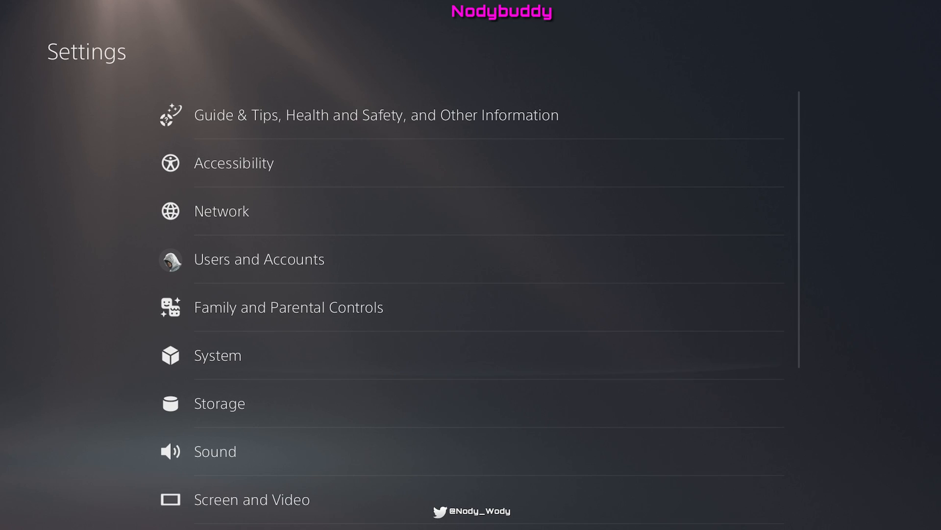
scroll(down, 3)
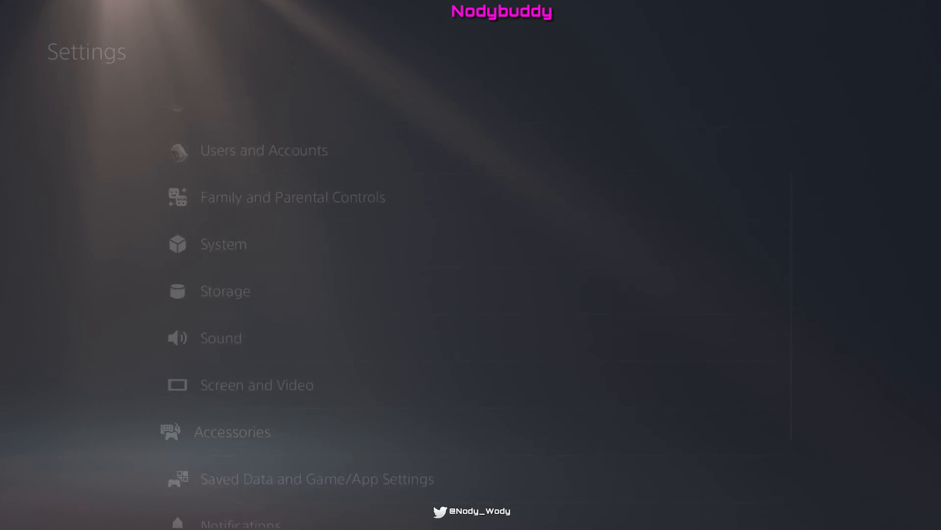
Step: Reach the DualSense Wireless Controller Device Software page under Accessories > Controller (General)
click(233, 432)
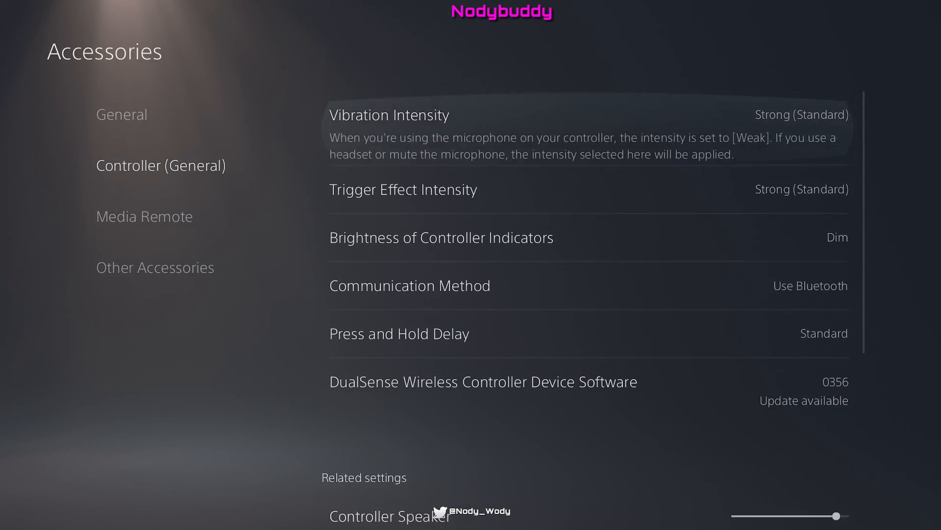
scroll(down, 3)
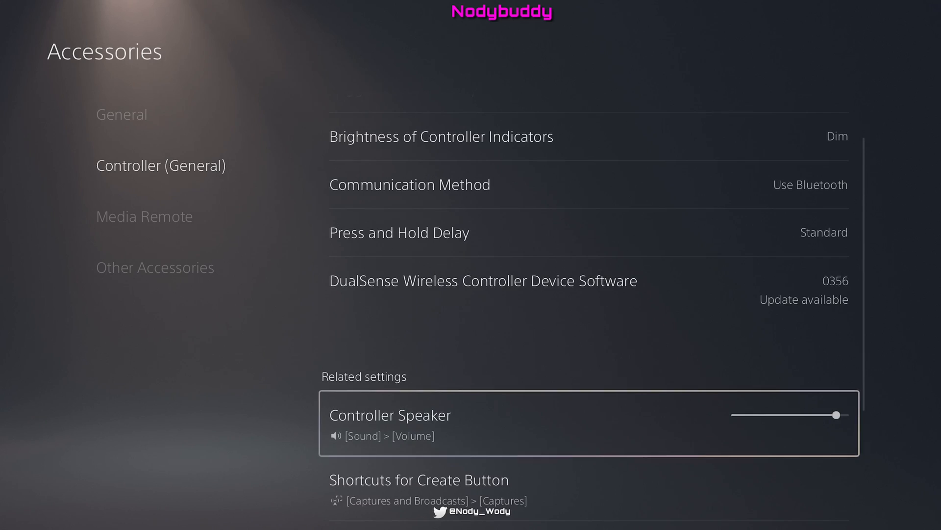
scroll(down, 3)
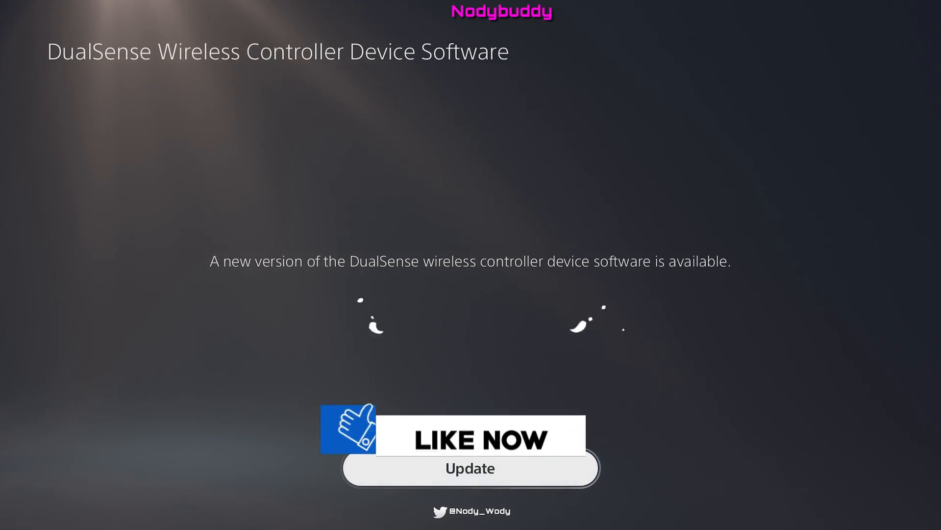
Step: Run the controller software update from 0356 to 0402 until it shows up to date
click(470, 469)
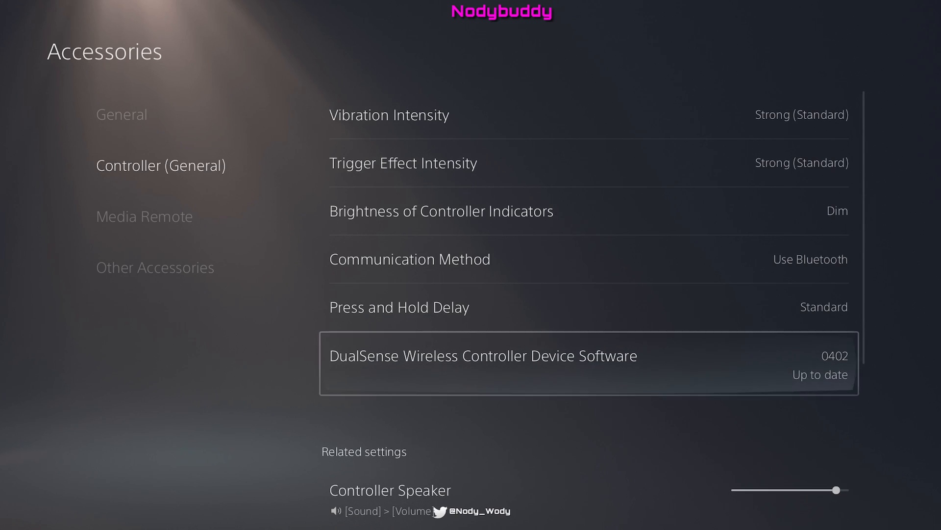
Step: Recheck the controller software, acknowledge the already-installed message, and return home
click(484, 355)
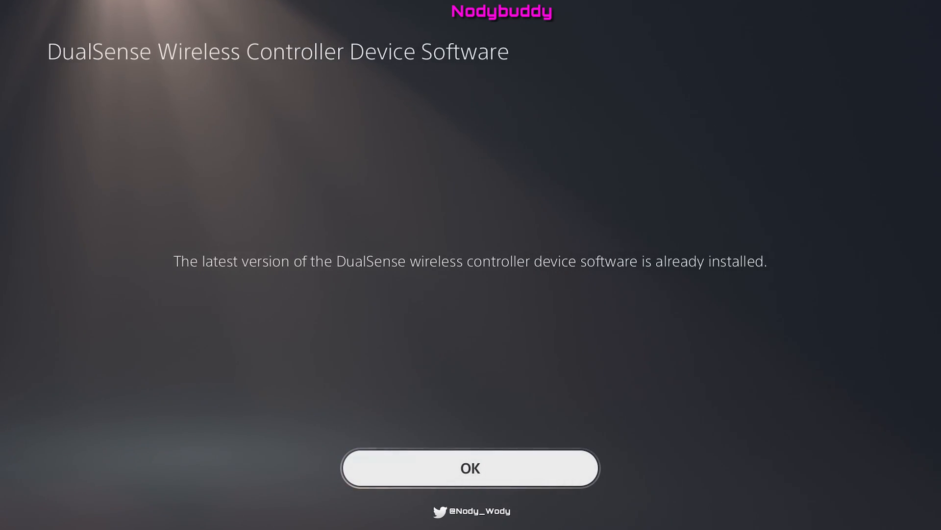
click(470, 467)
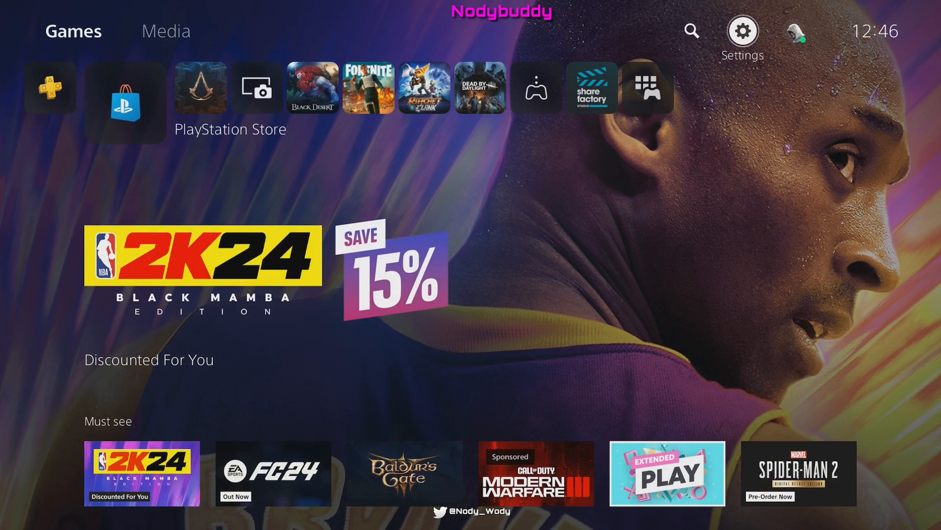
mouse_move(125, 101)
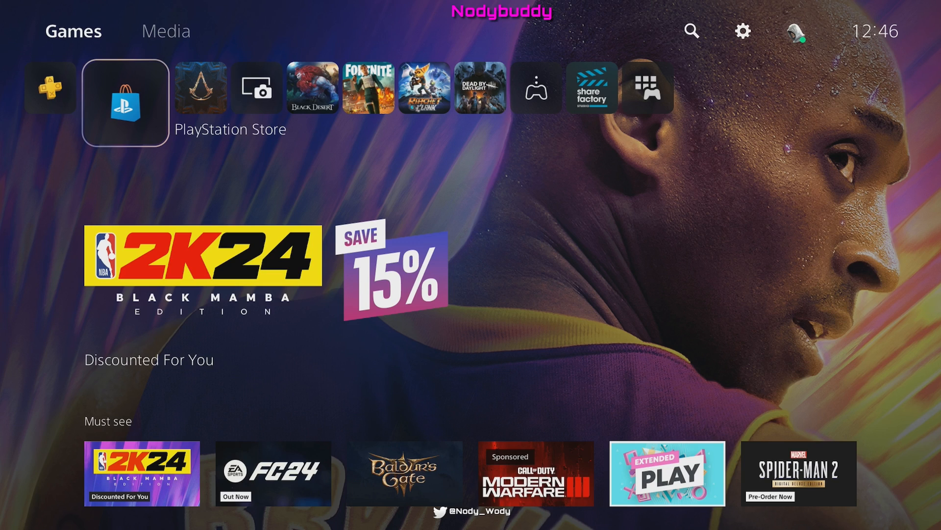
Step: Highlight the Assassin's Creed Mirage tile in the home game row
click(199, 87)
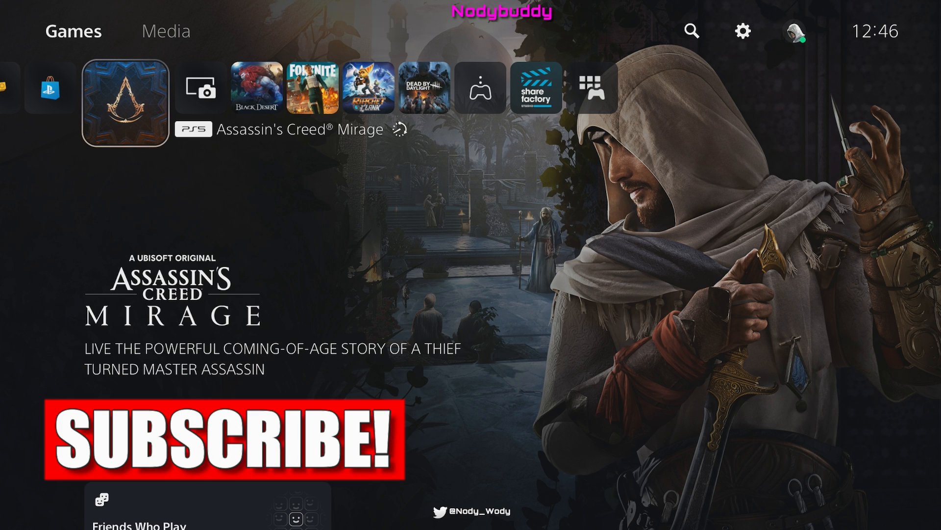
click(125, 101)
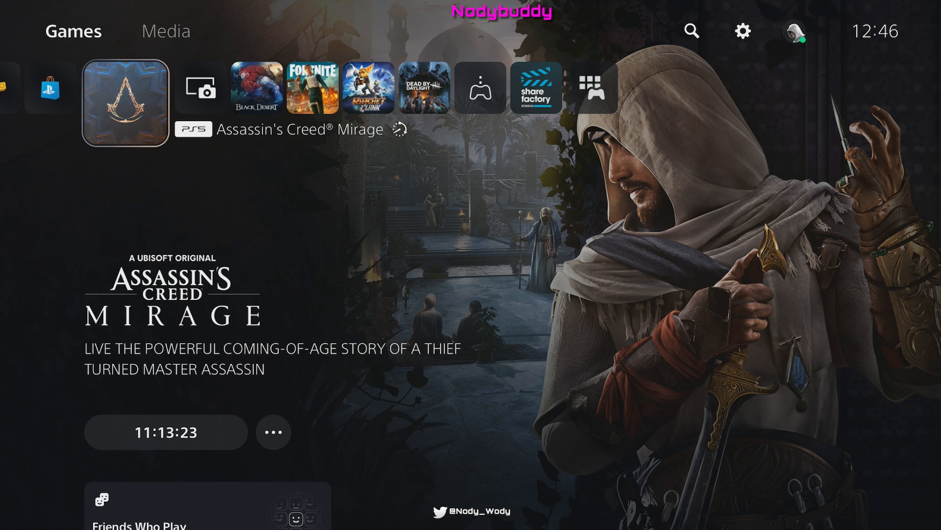